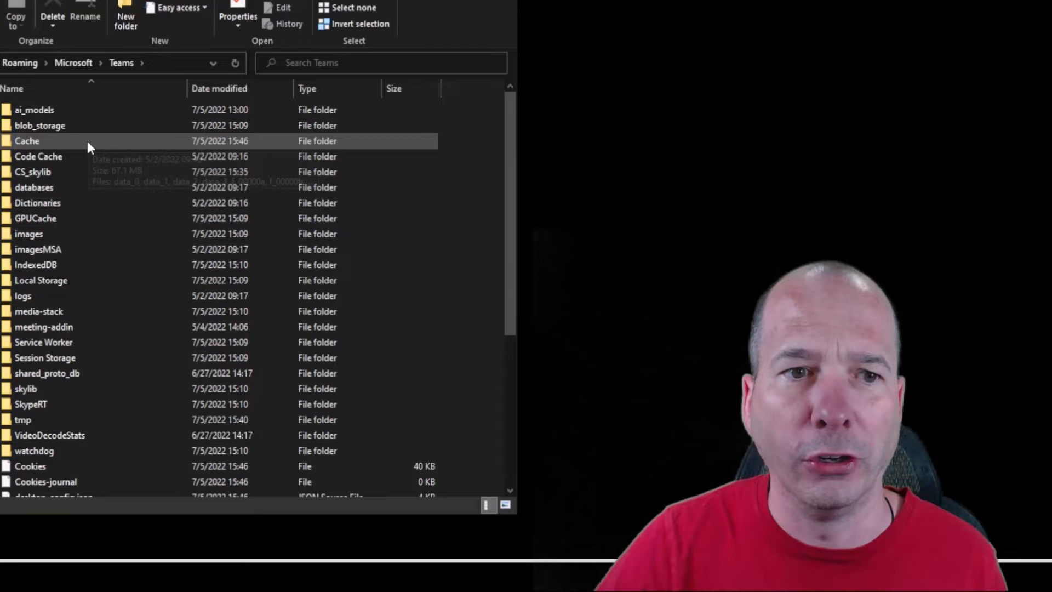
# Step: Bring up the Windows search panel from the Teams folder listing
pyautogui.click(51, 11)
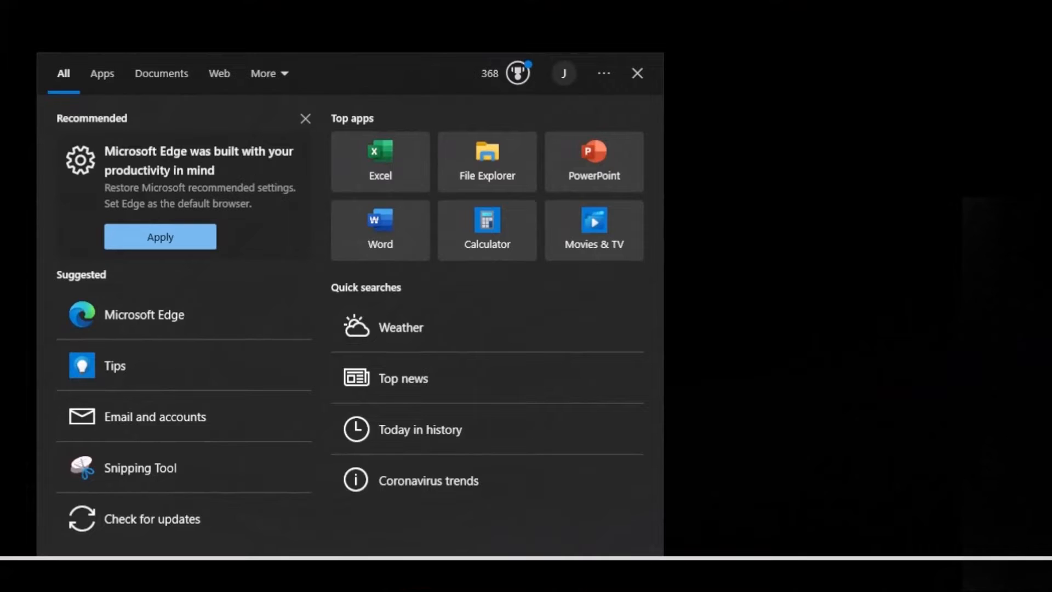
# Step: Search %appdata% to open the AppData Roaming folder in File Explorer
pyautogui.write('%appd')
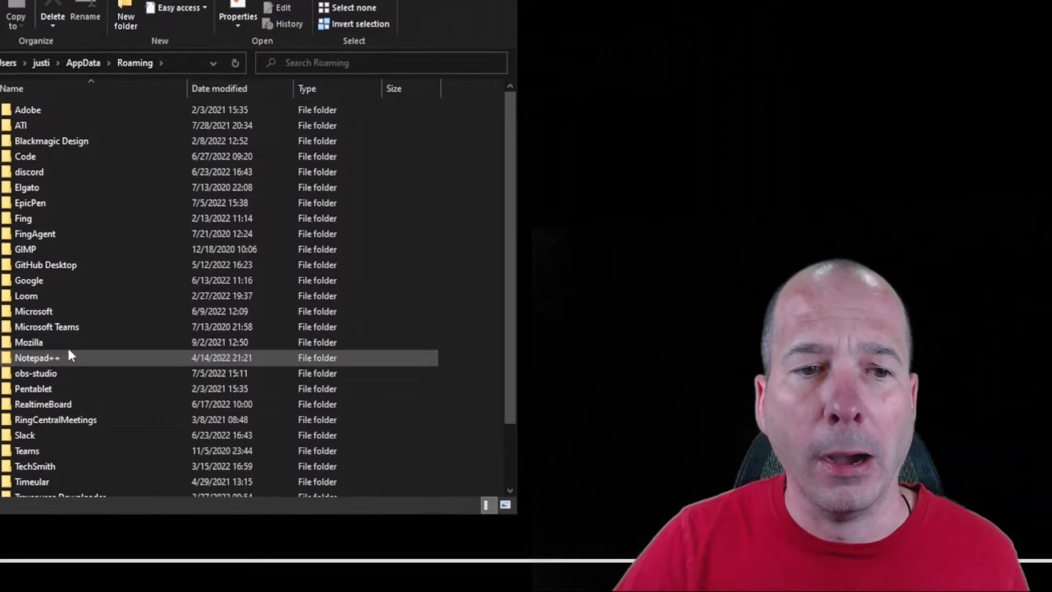
pyautogui.moveTo(64, 327)
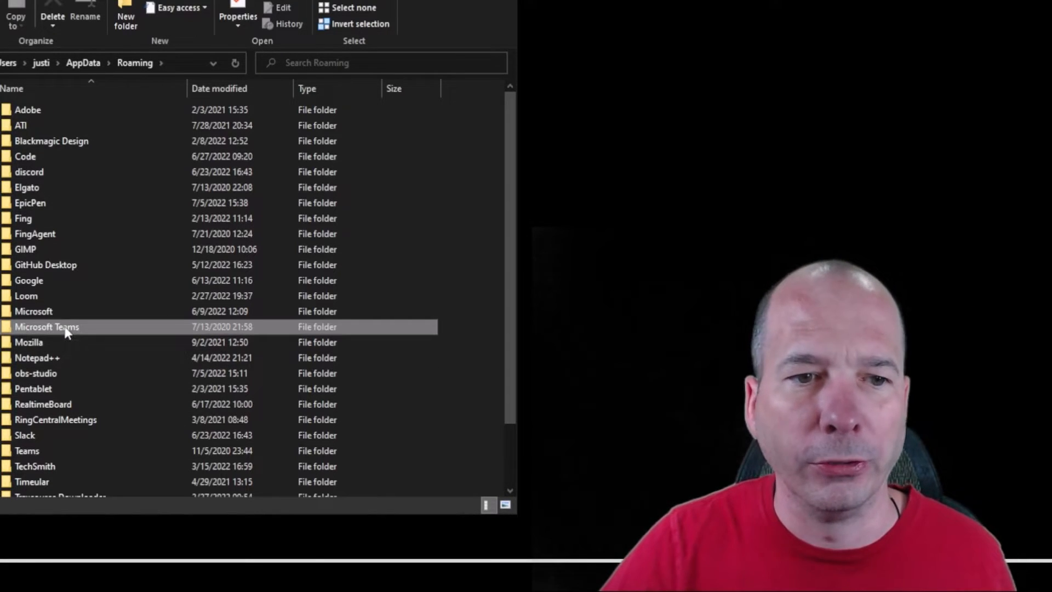
# Step: Navigate from Roaming into Microsoft > Teams, backing out of the Microsoft Teams folder first
pyautogui.doubleClick(47, 326)
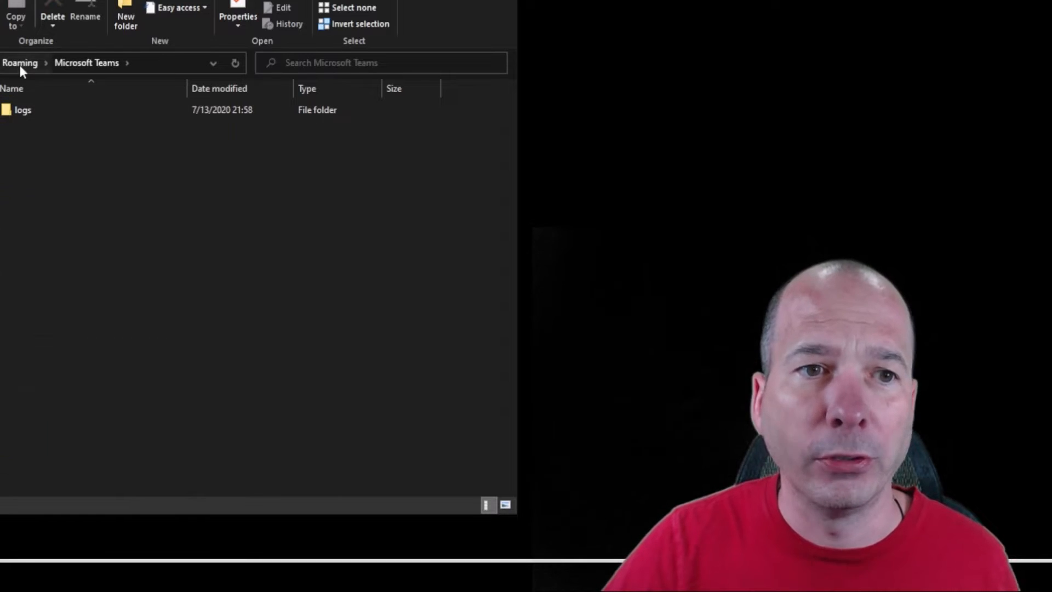
pyautogui.click(20, 62)
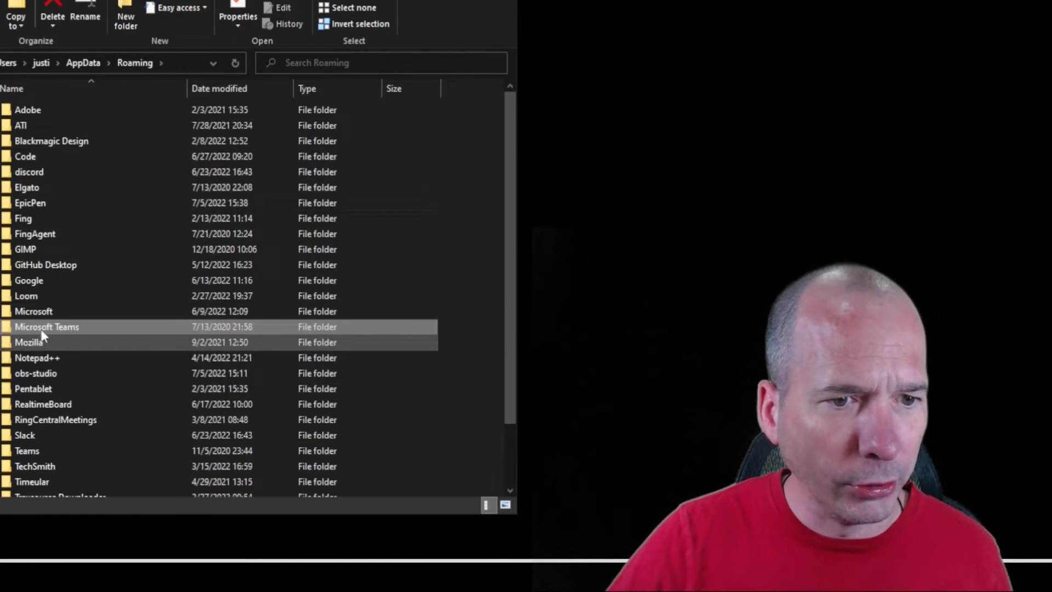
pyautogui.doubleClick(34, 310)
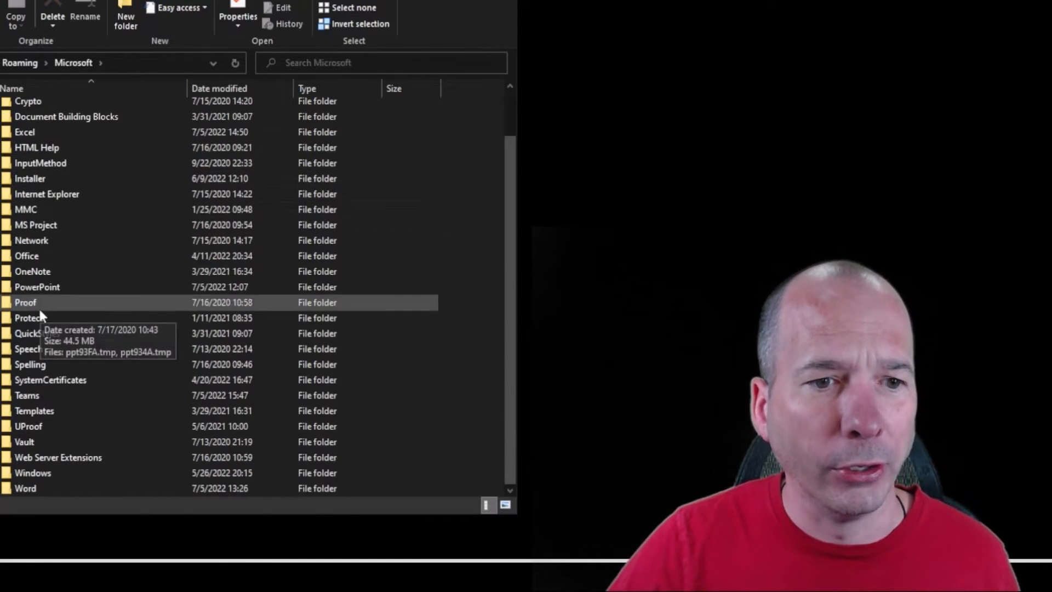
pyautogui.doubleClick(26, 396)
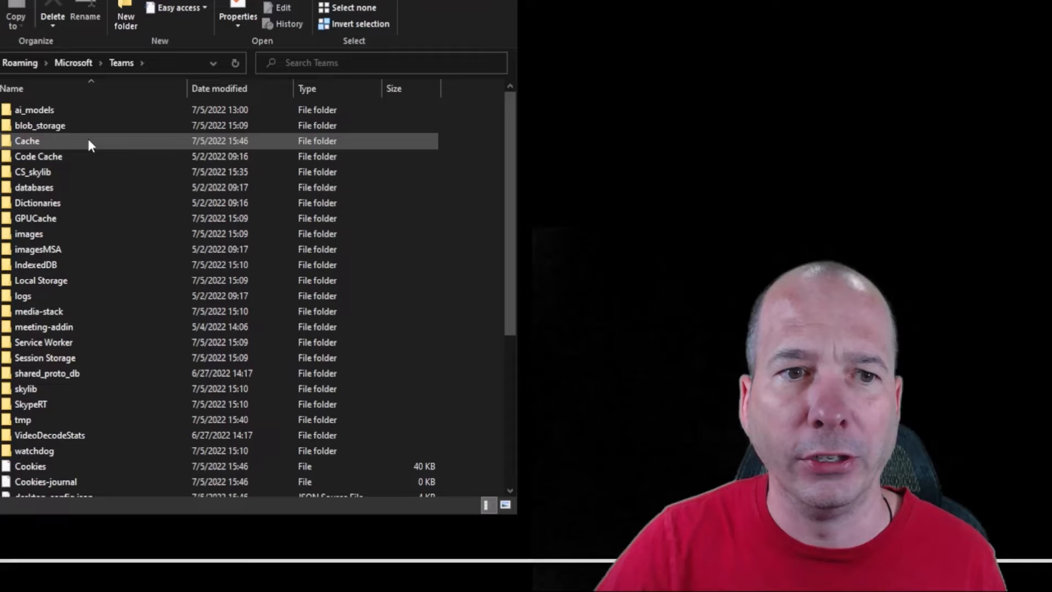
# Step: Select all items in the Teams folder and show them in Details layout
pyautogui.click(38, 157)
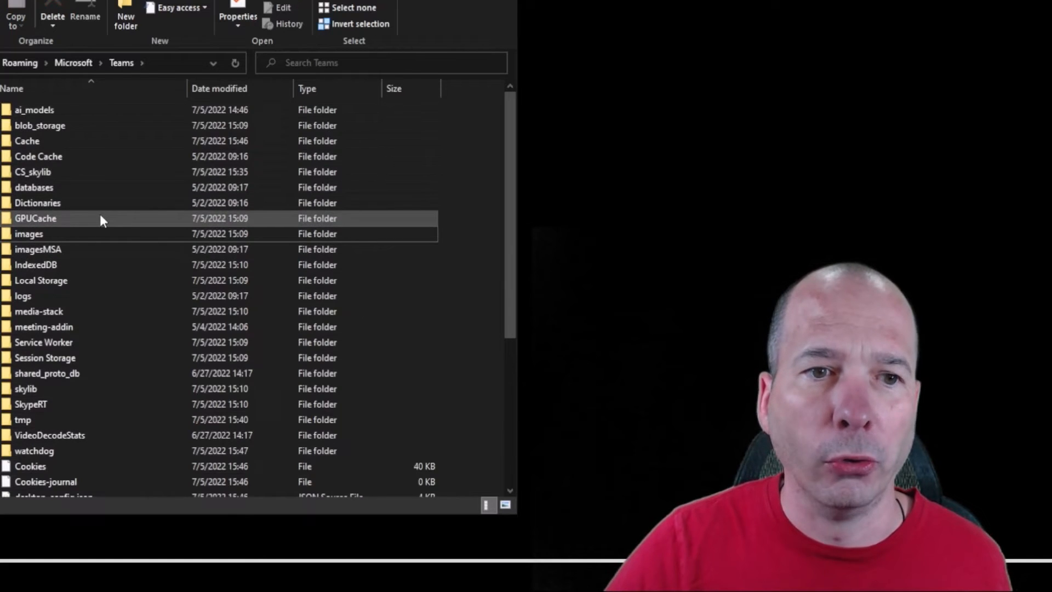
pyautogui.rightClick(69, 248)
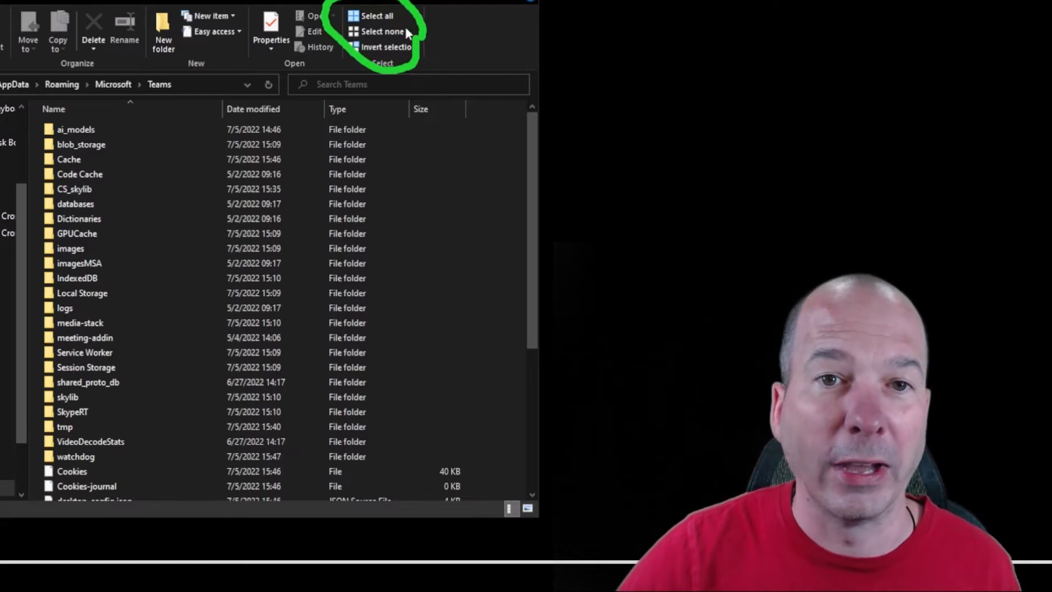
pyautogui.click(376, 16)
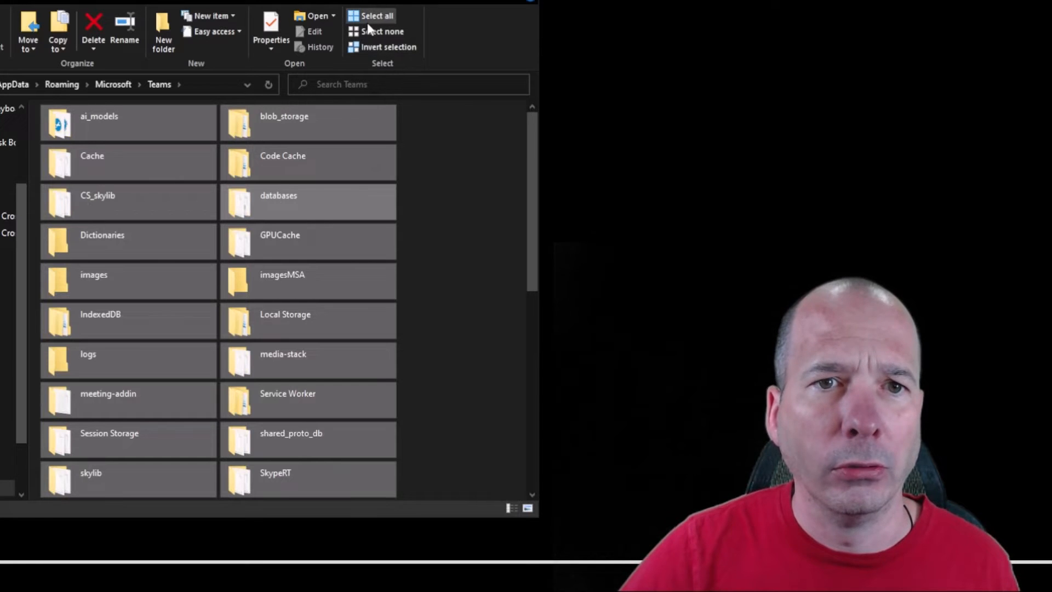
pyautogui.moveTo(129, 62)
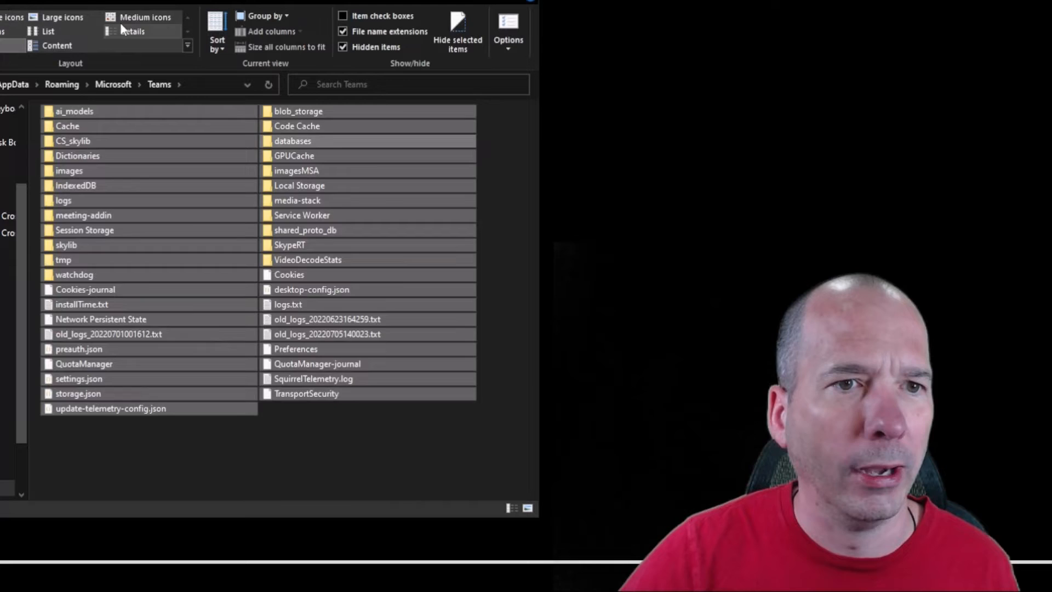
pyautogui.click(133, 31)
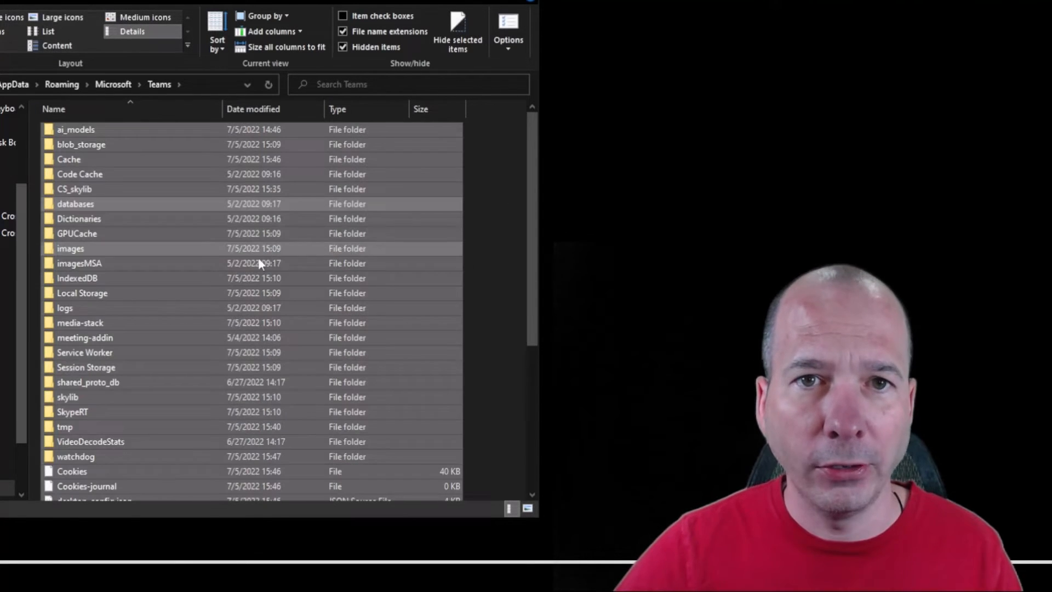
# Step: Permanently delete the 41 selected items, confirming the Delete Multiple Items prompt
pyautogui.rightClick(70, 249)
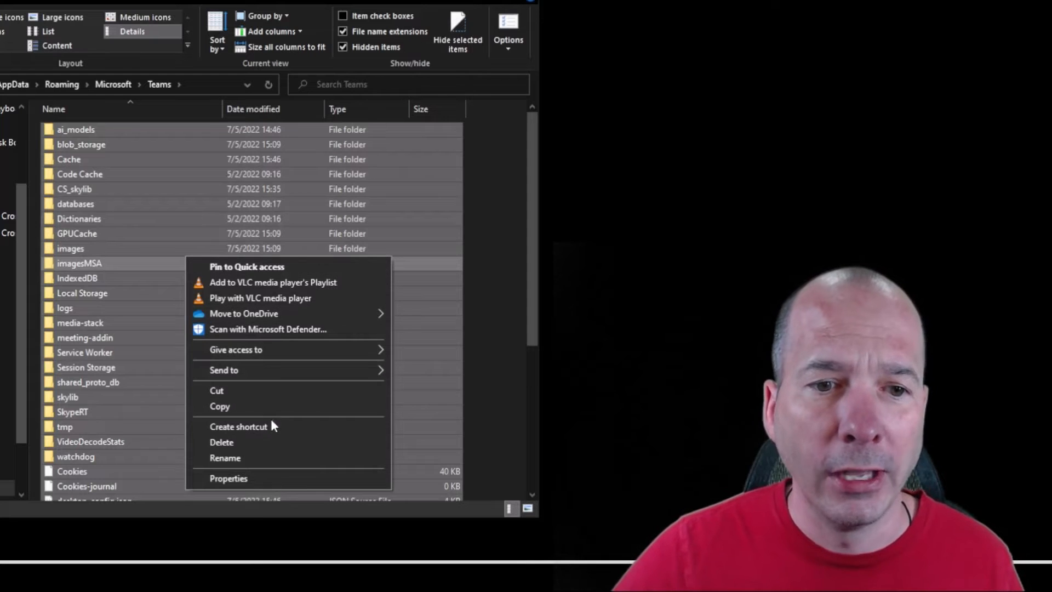
pyautogui.moveTo(277, 448)
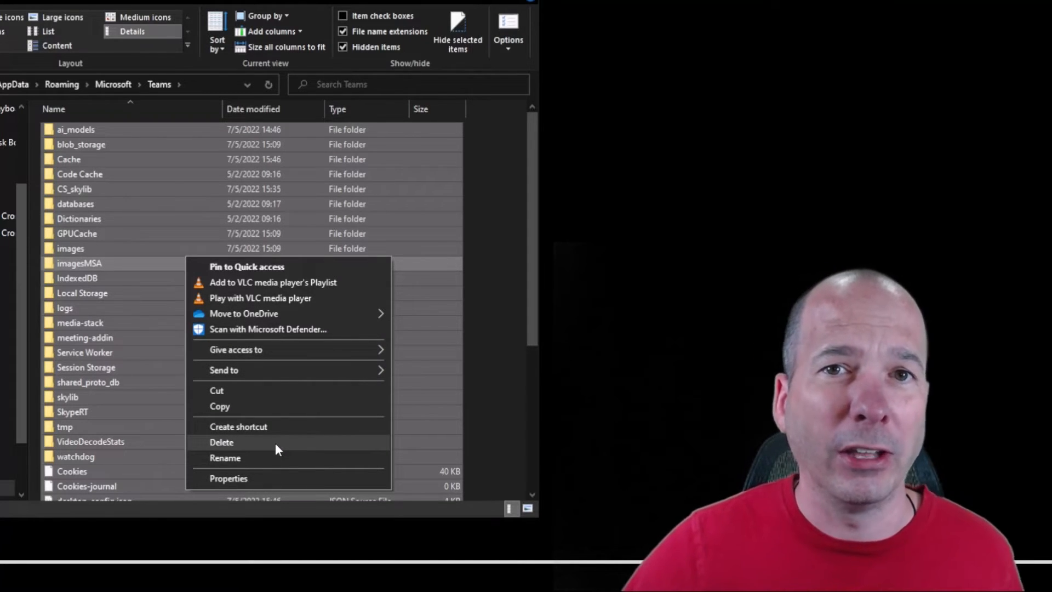
pyautogui.moveTo(405, 6)
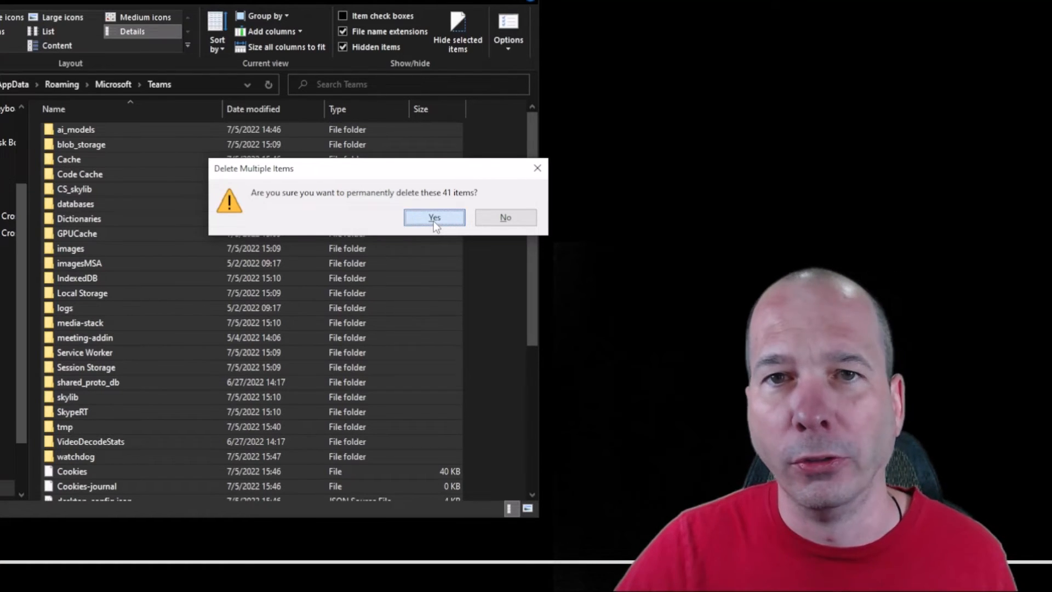
pyautogui.click(434, 217)
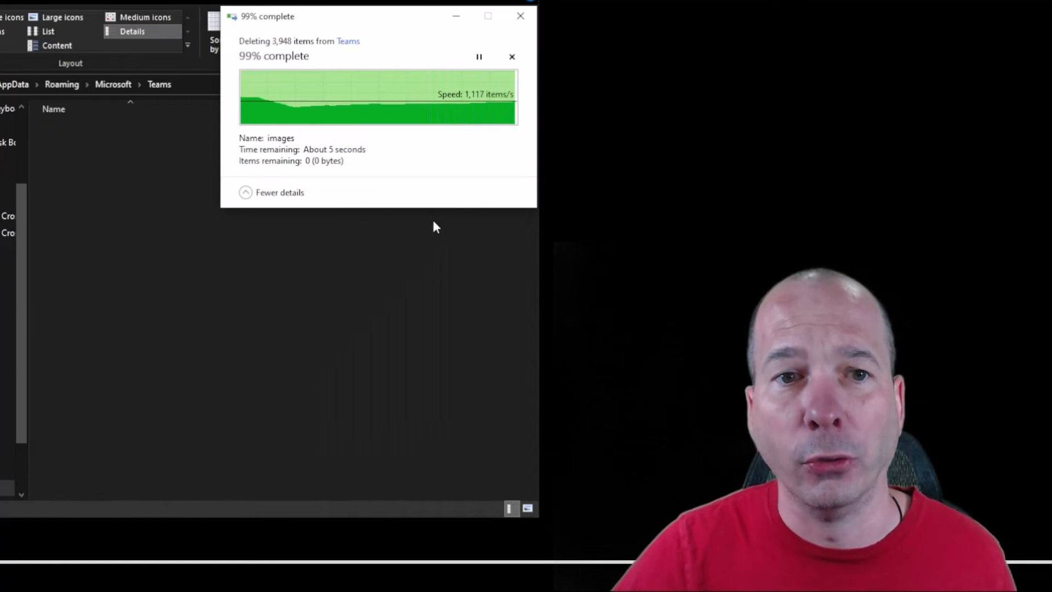
pyautogui.moveTo(198, 379)
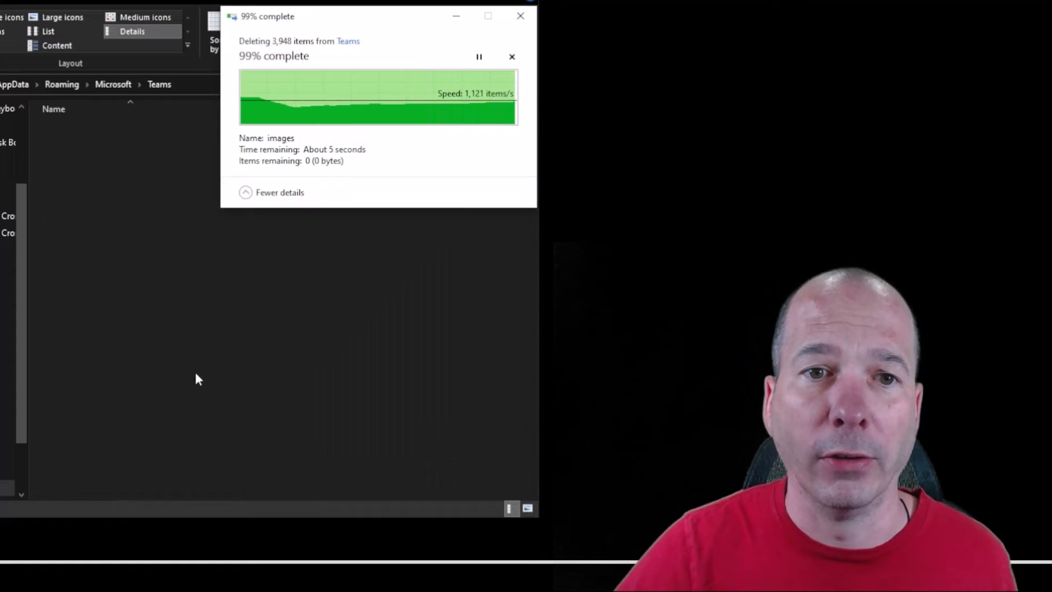